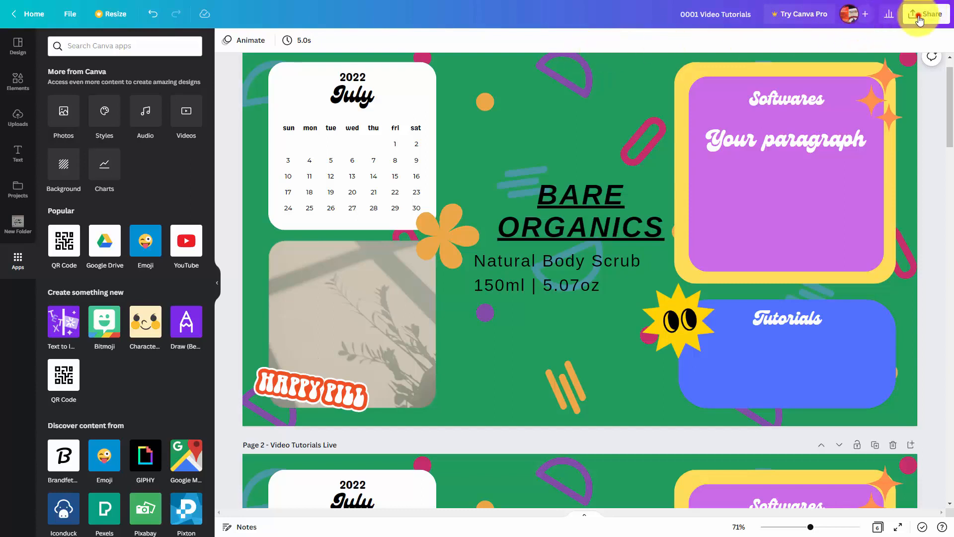
# Bring up the Share this design panel for the 'Video Tutorials' design.
pyautogui.click(930, 13)
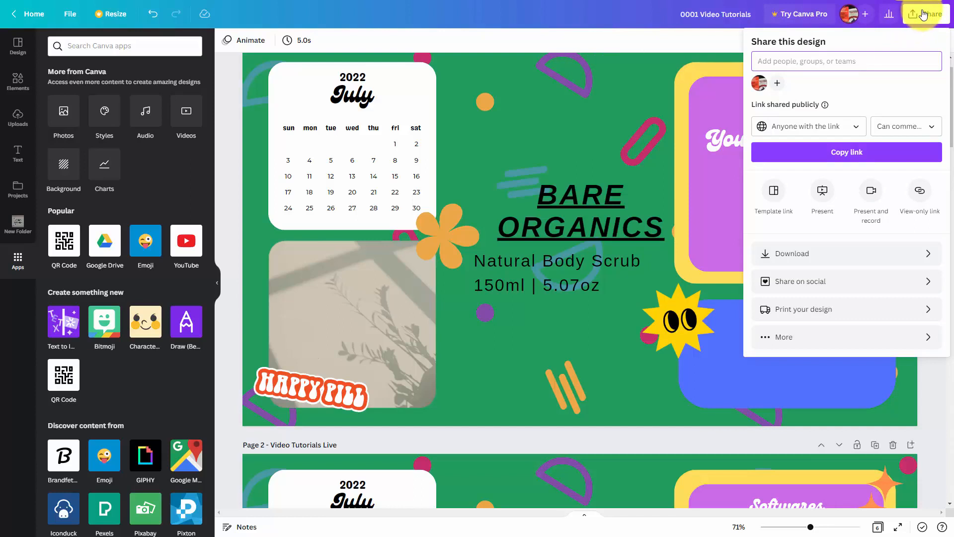
pyautogui.moveTo(806, 291)
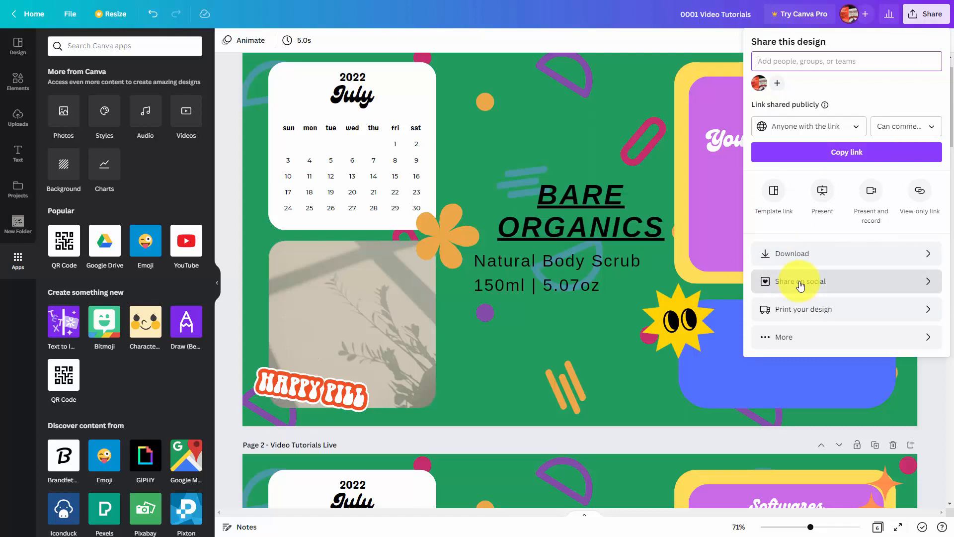
pyautogui.click(799, 281)
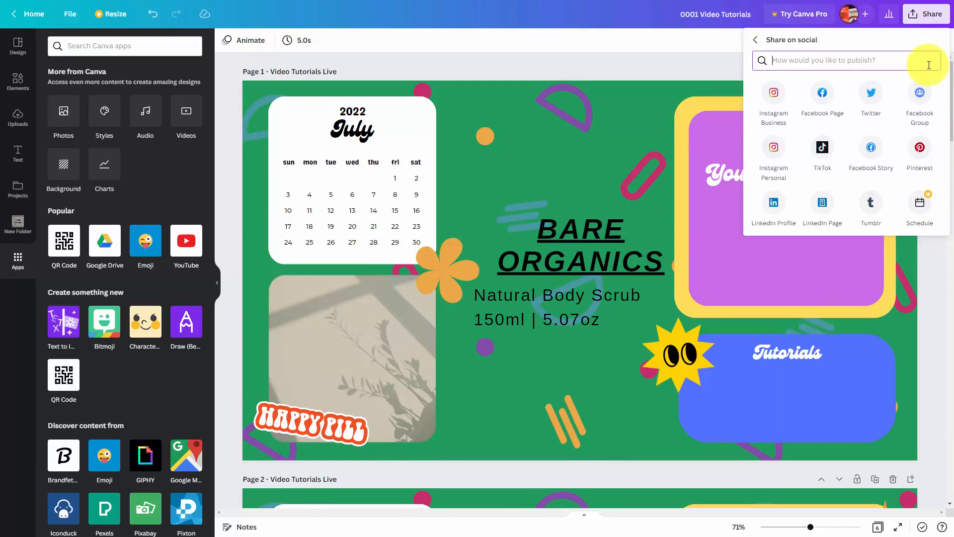
pyautogui.moveTo(870, 204)
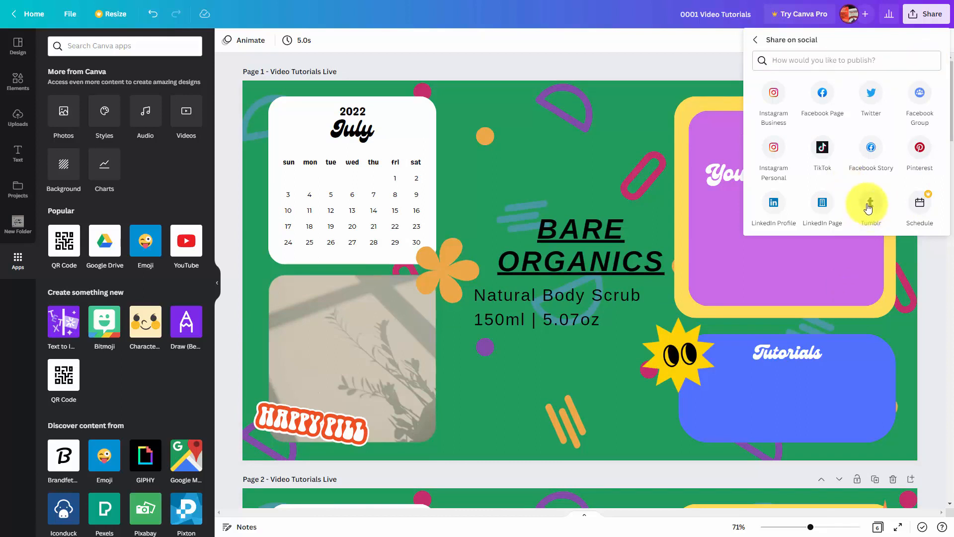
pyautogui.click(870, 202)
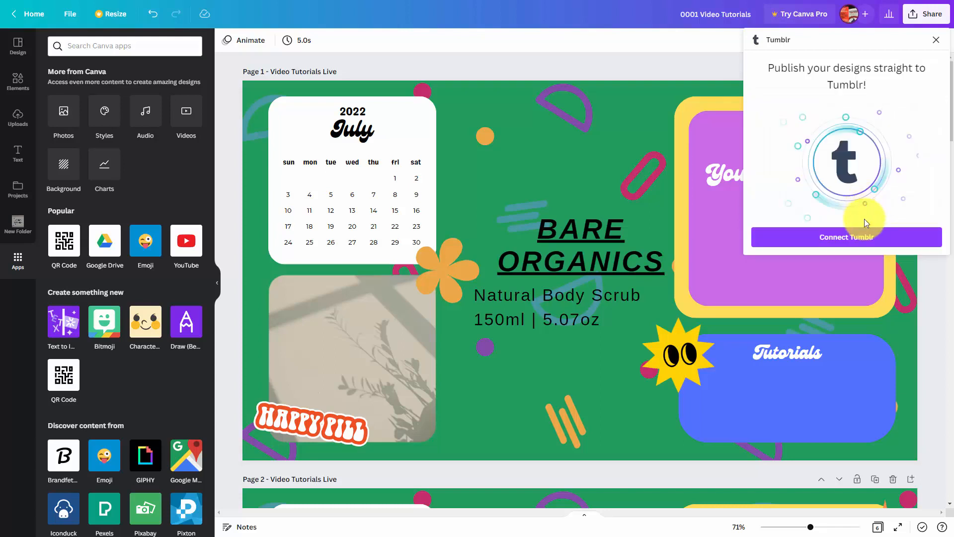
pyautogui.moveTo(850, 236)
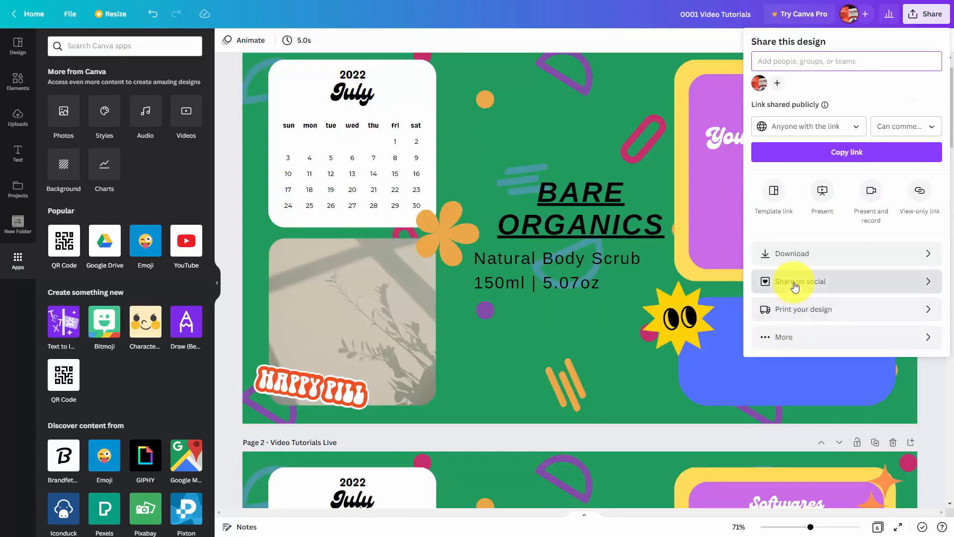
pyautogui.moveTo(786, 342)
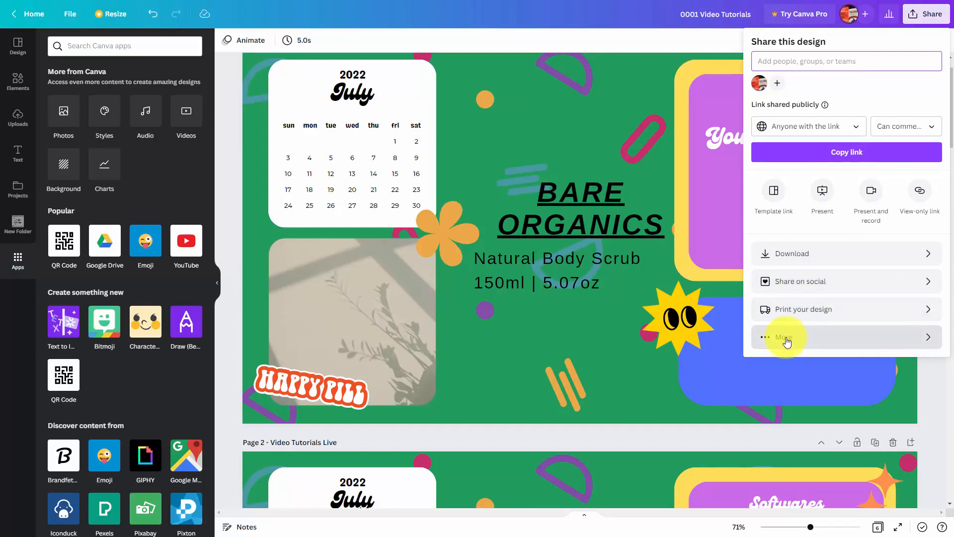
# Expand More in the Share menu and browse the full All options list of publishing destinations.
pyautogui.click(785, 337)
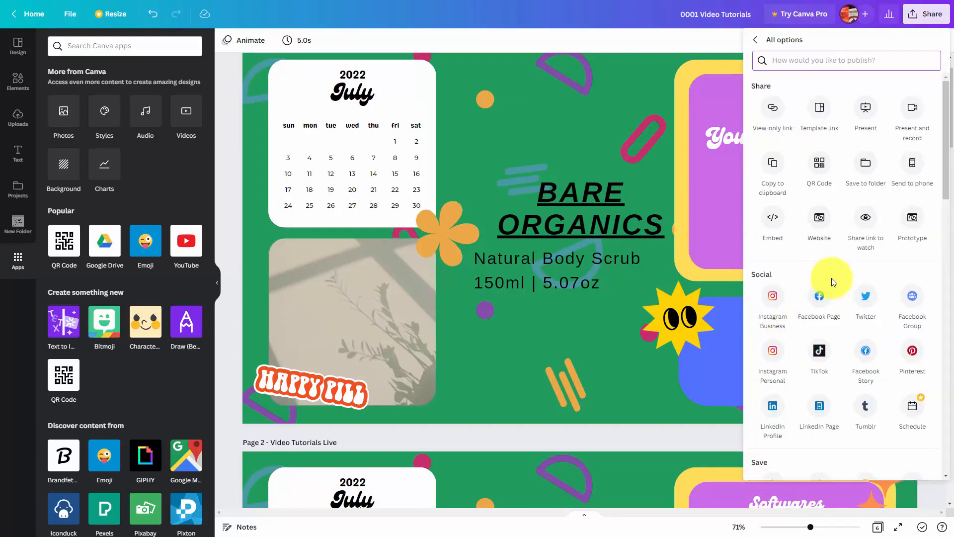
pyautogui.moveTo(840, 257)
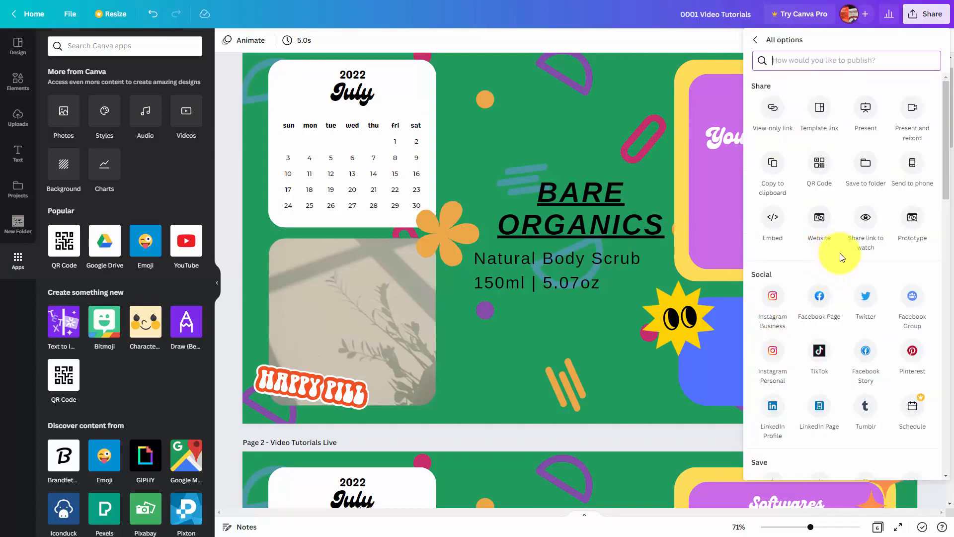
pyautogui.scroll(-3)
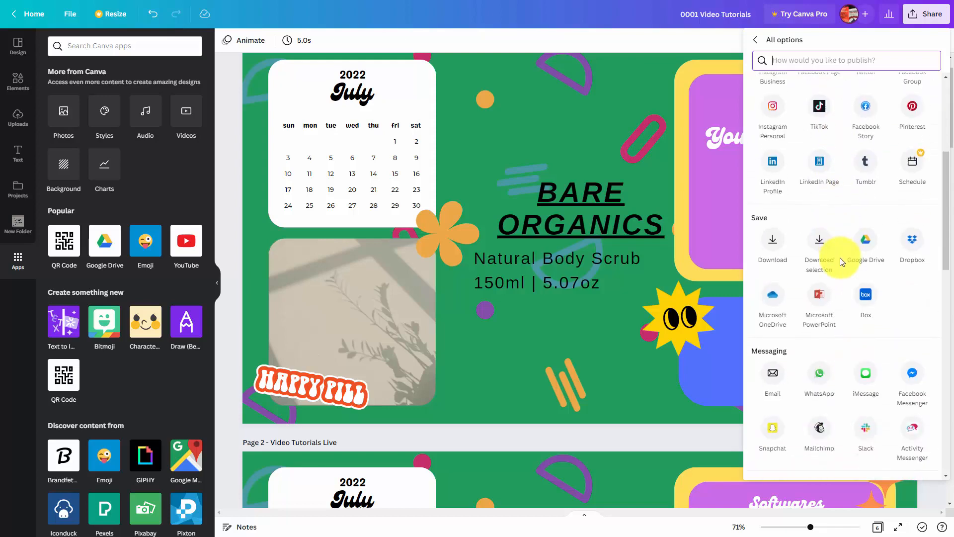
pyautogui.scroll(-3)
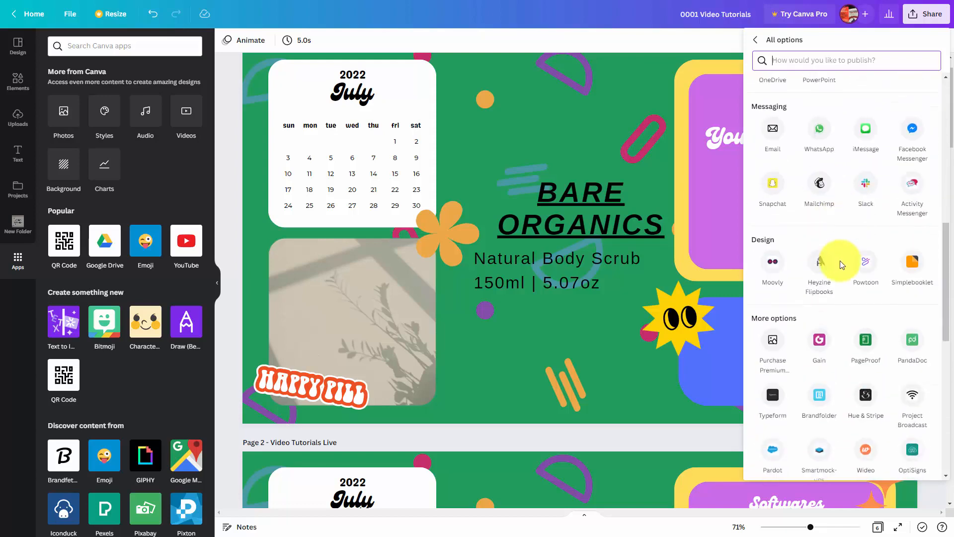
pyautogui.scroll(-3)
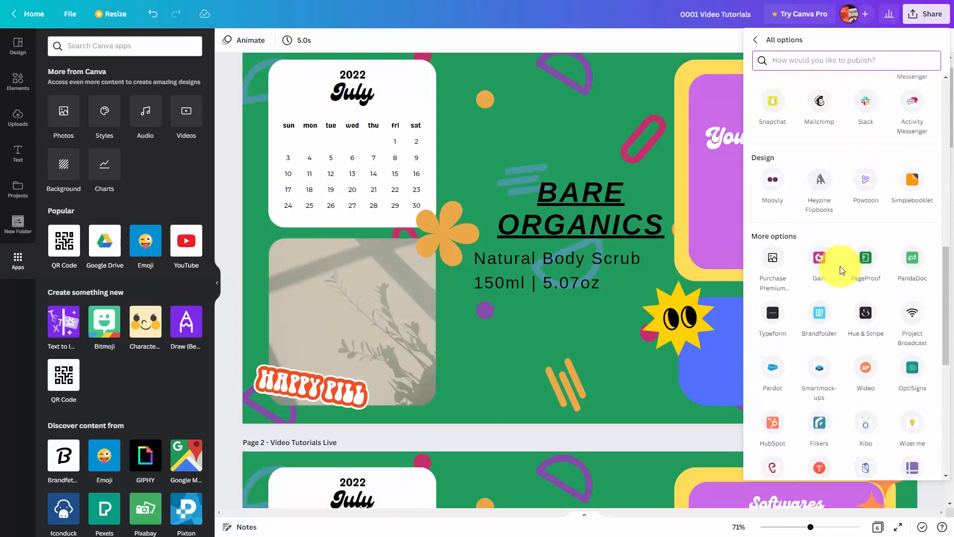
pyautogui.moveTo(819, 312)
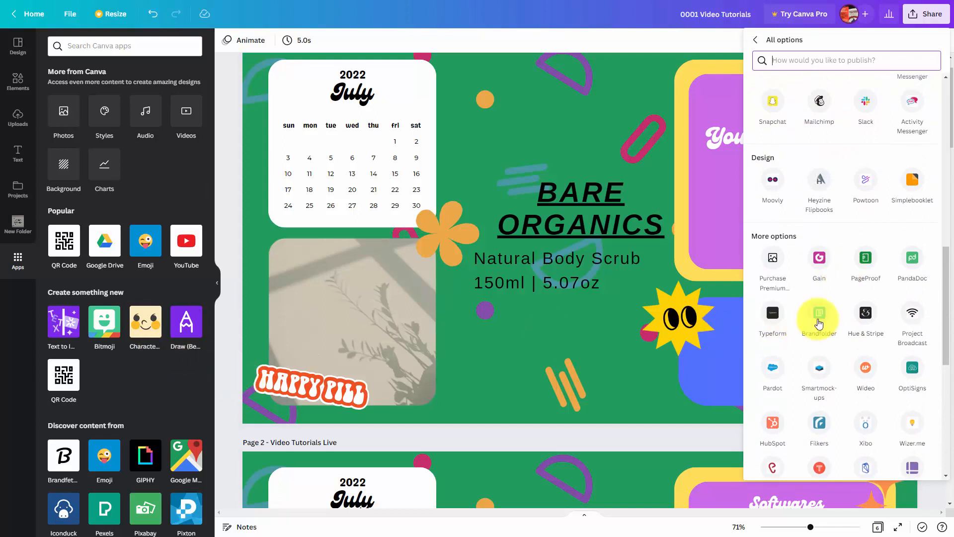
pyautogui.scroll(3)
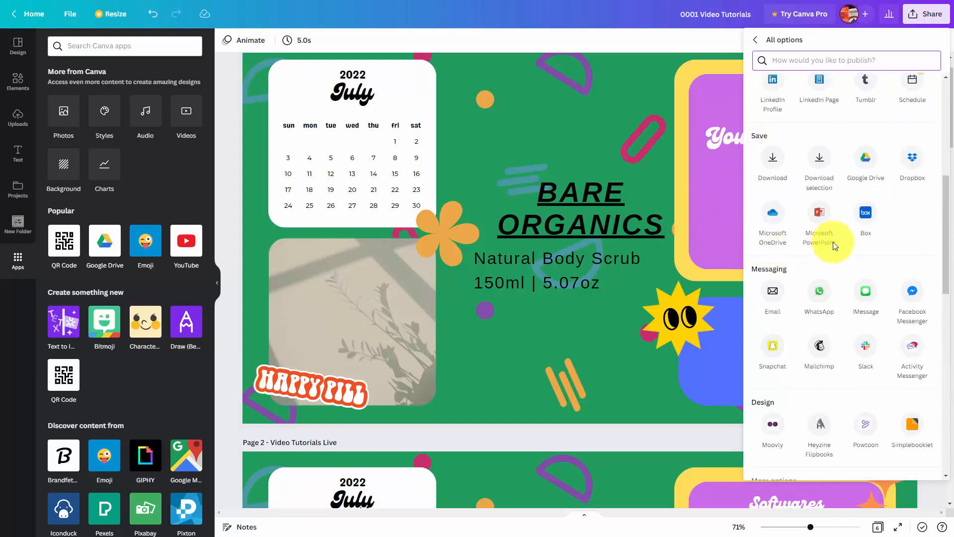
pyautogui.scroll(-3)
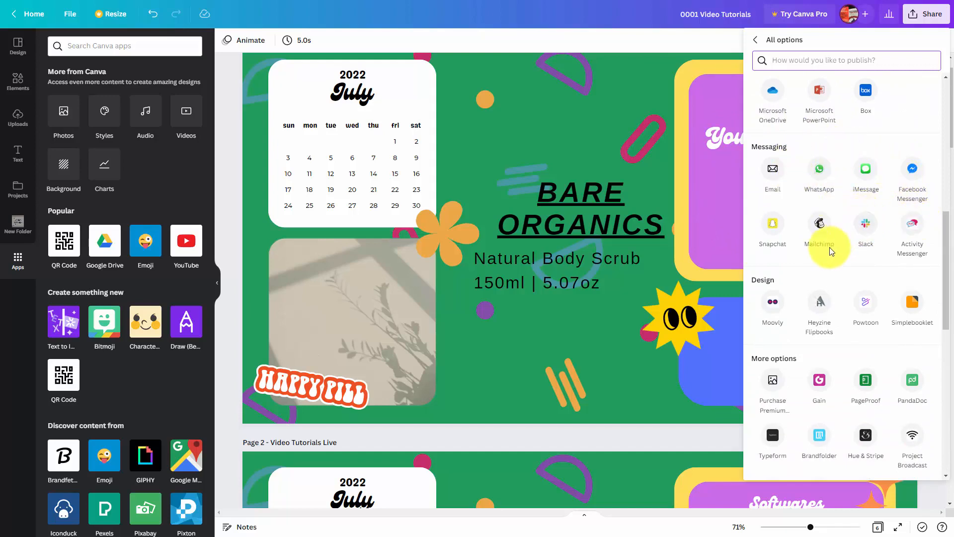
pyautogui.scroll(3)
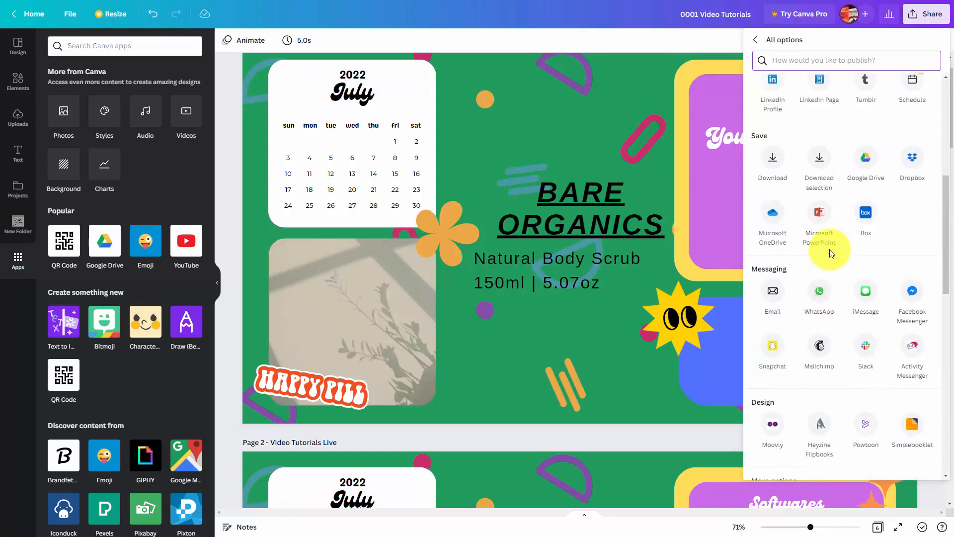
pyautogui.scroll(3)
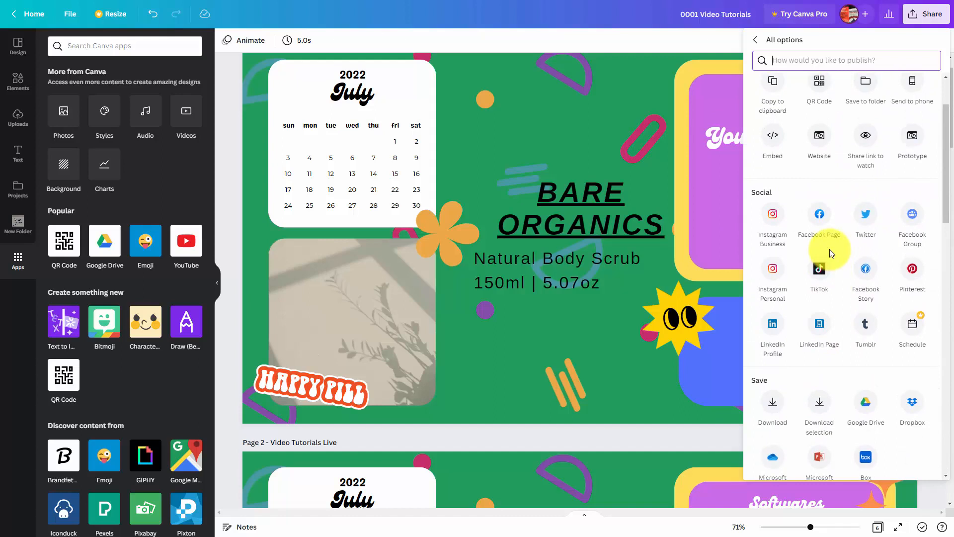
pyautogui.scroll(3)
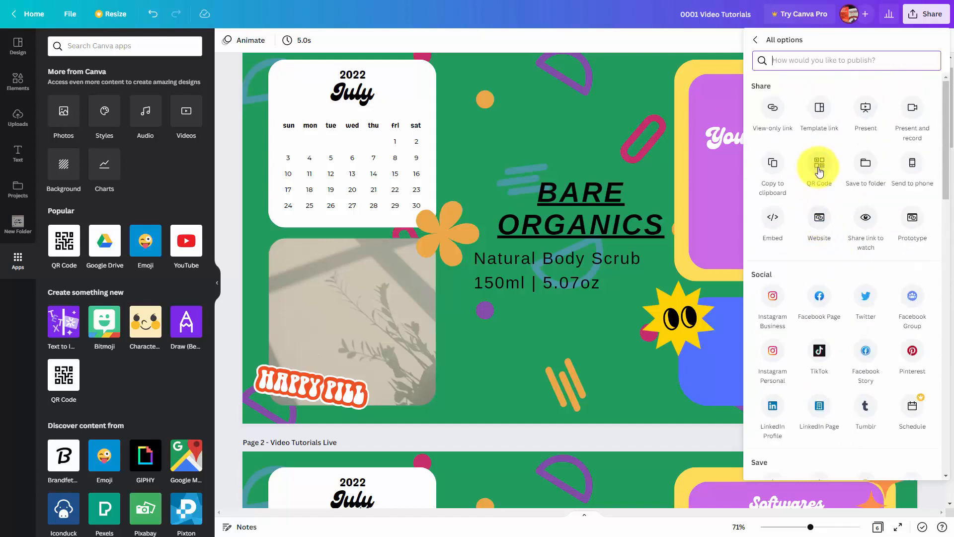
# Choose QR Code, select Page 1 and generate the QR code for it.
pyautogui.click(818, 167)
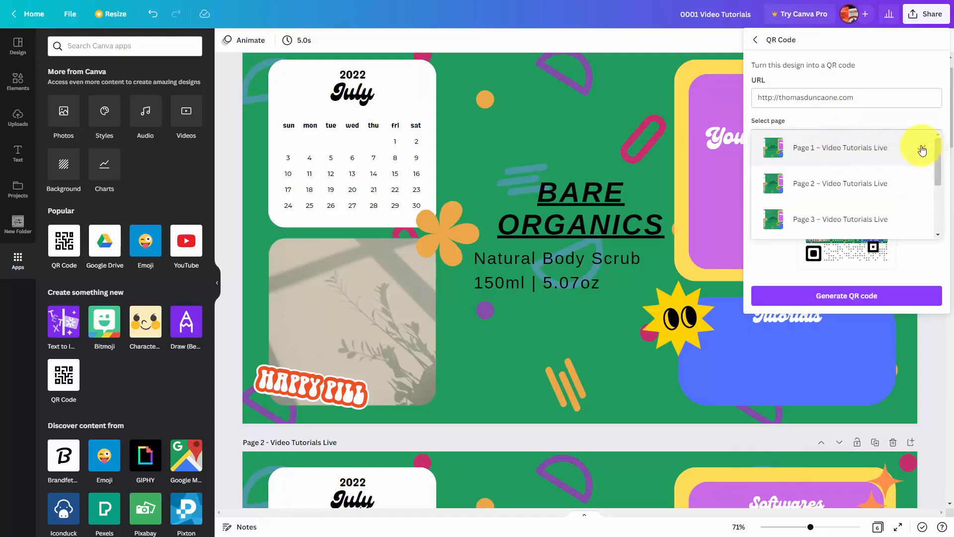
pyautogui.click(839, 147)
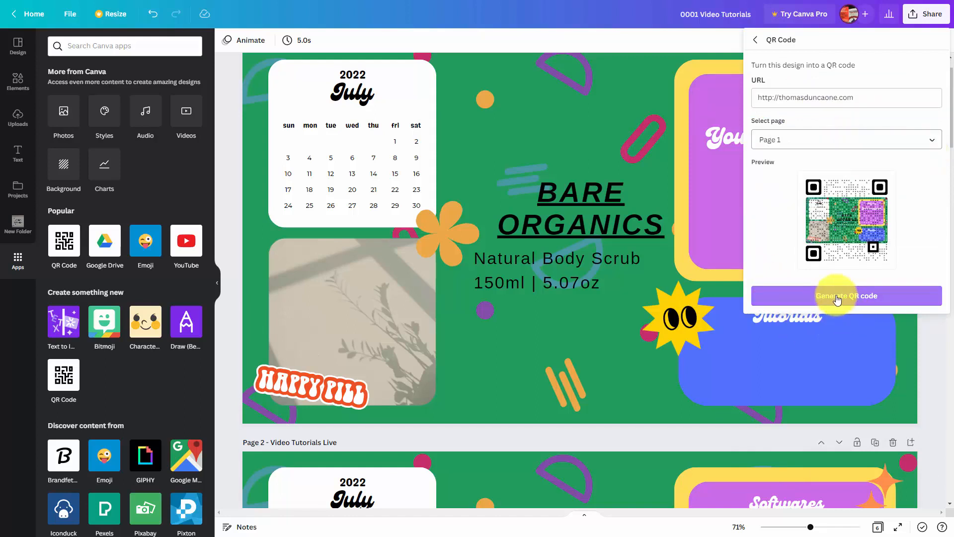
pyautogui.click(845, 296)
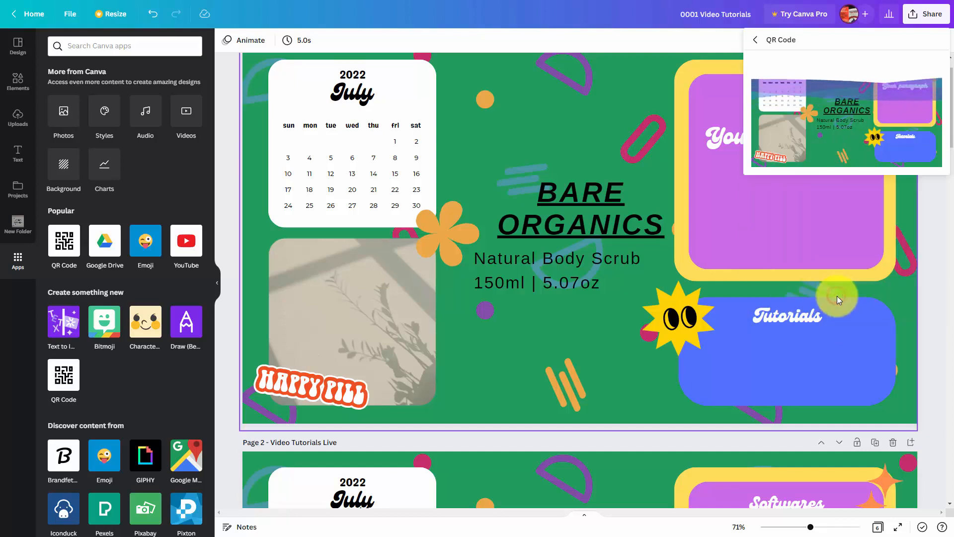
# Let the QR code for page 1 finish generating so it is ready to download.
pyautogui.click(845, 121)
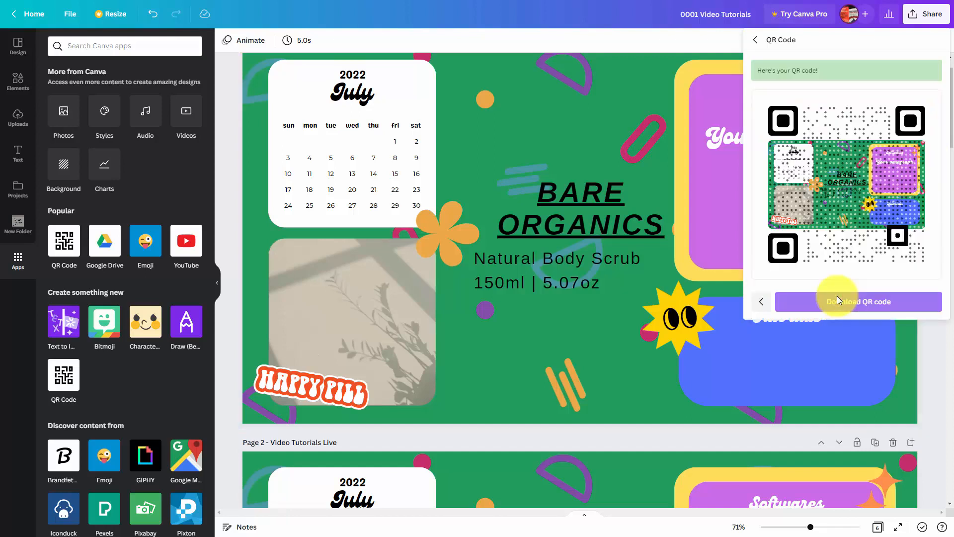
pyautogui.moveTo(851, 307)
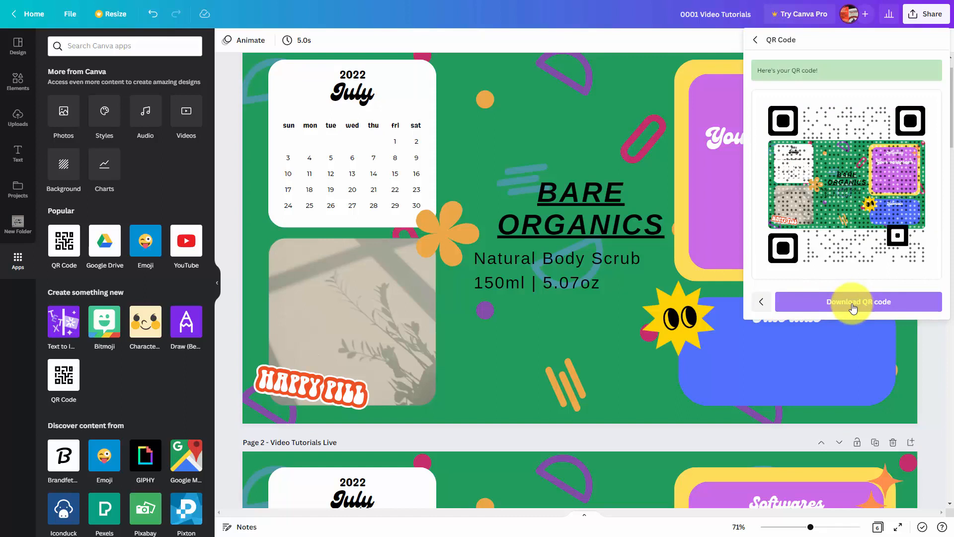
pyautogui.moveTo(759, 302)
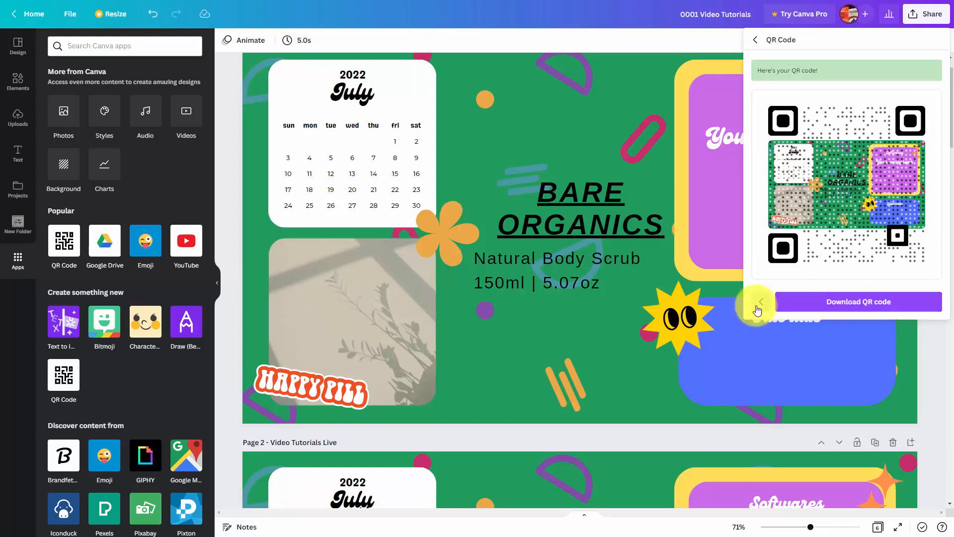